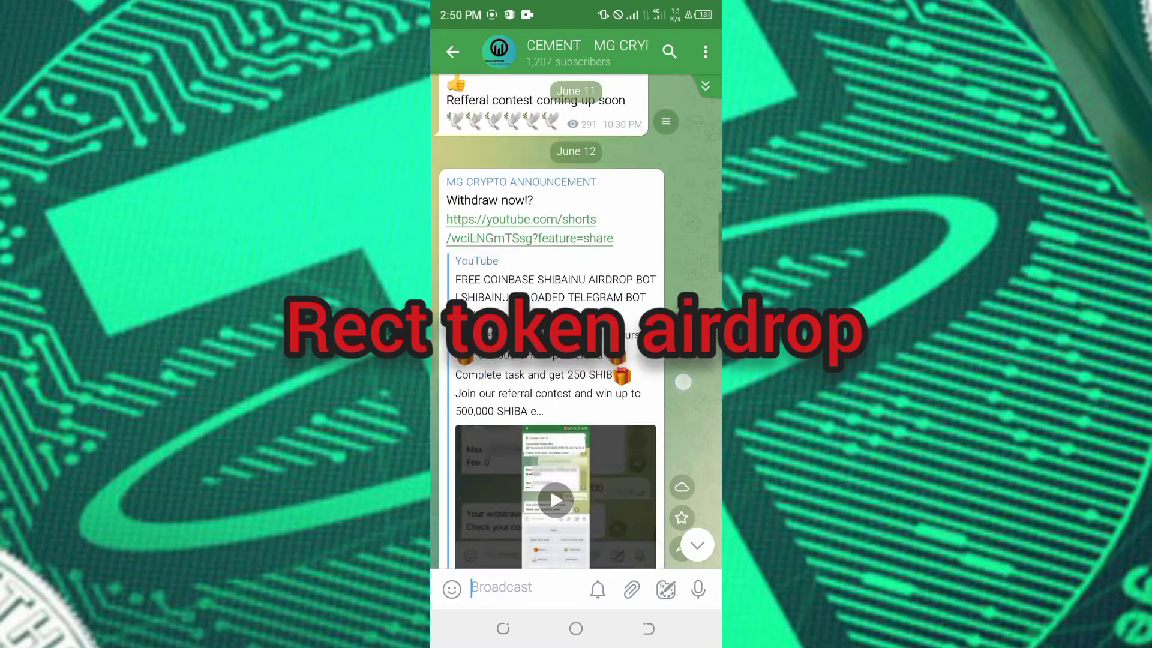
- Scroll through the crypto announcement channel's posts before moving to the RECT Token Bot
scroll(down, 3)
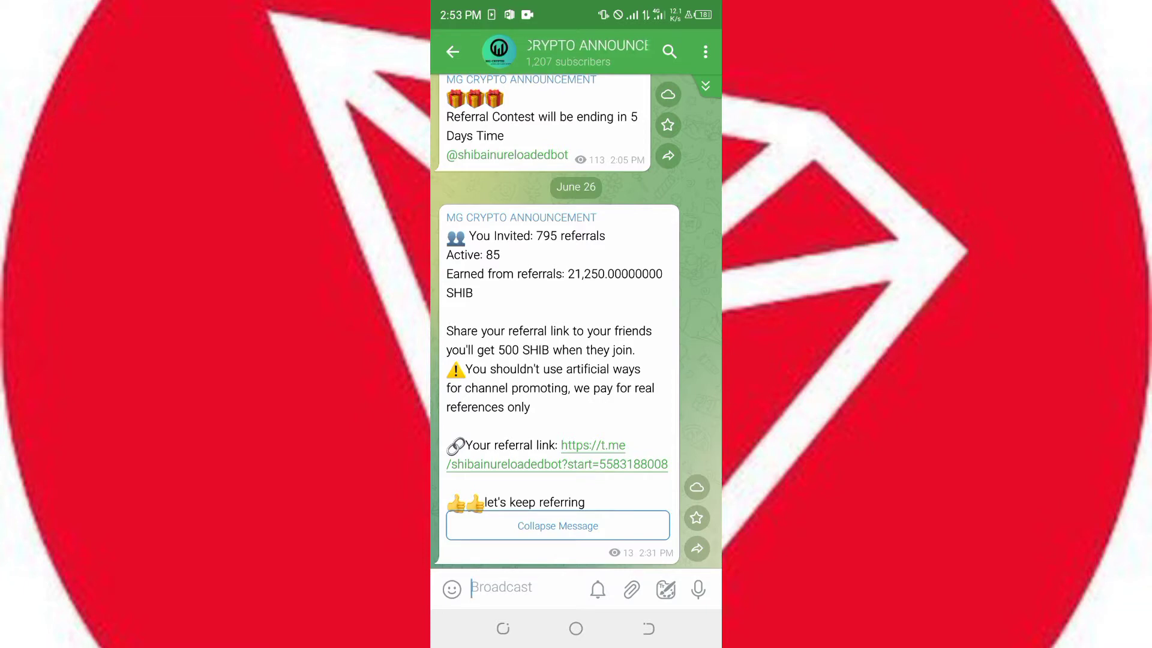
scroll(up, 3)
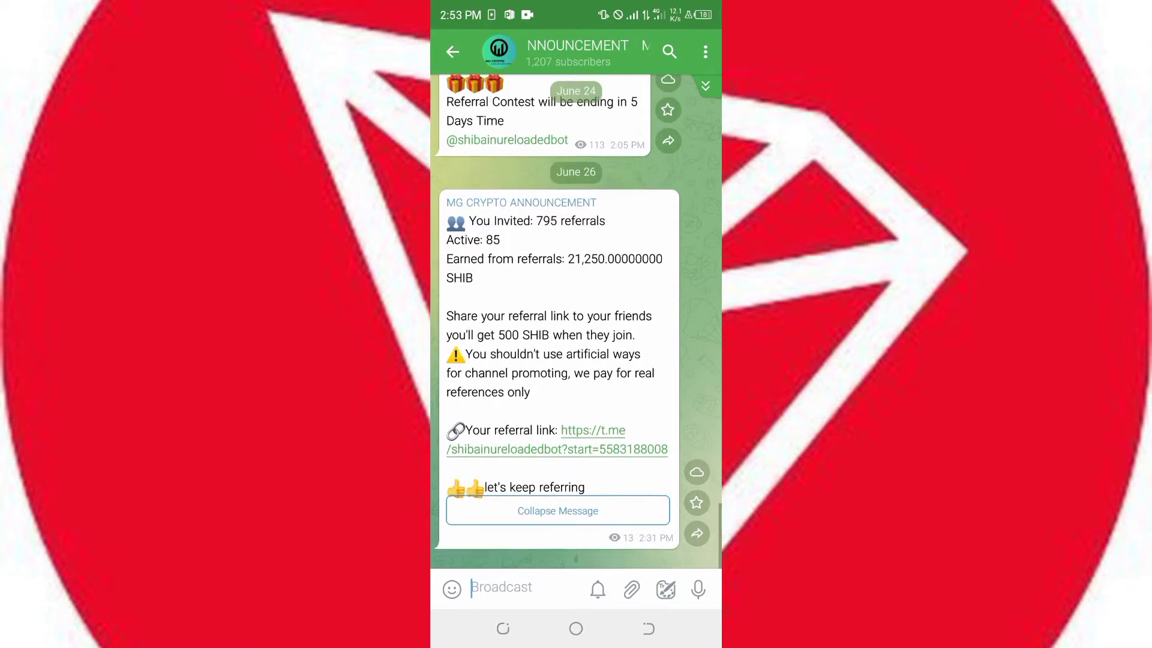
scroll(up, 3)
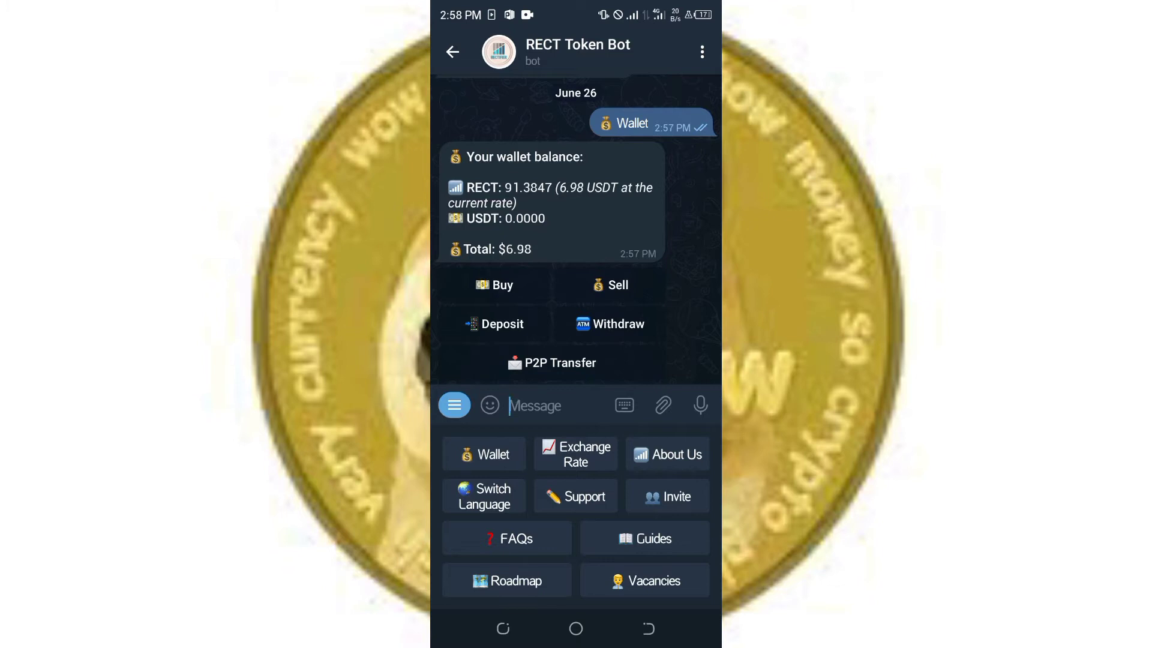
- Get the RECT rate (0.0764 USDT, 0.0701 yesterday) and browse the daily rate history
click(575, 454)
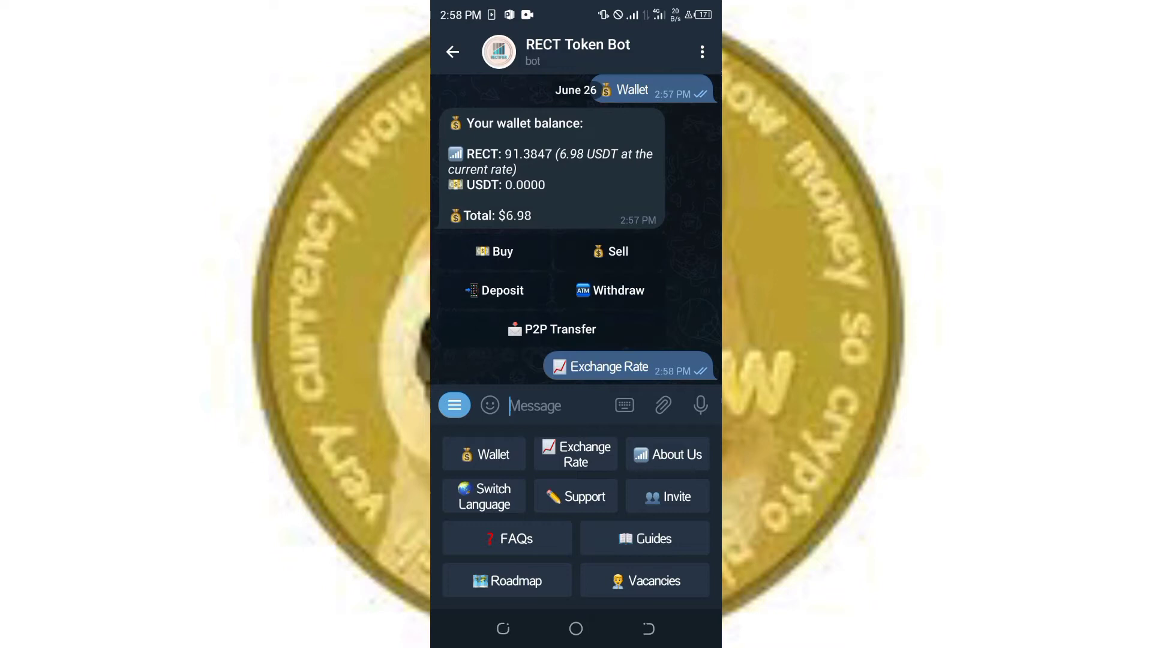
click(575, 454)
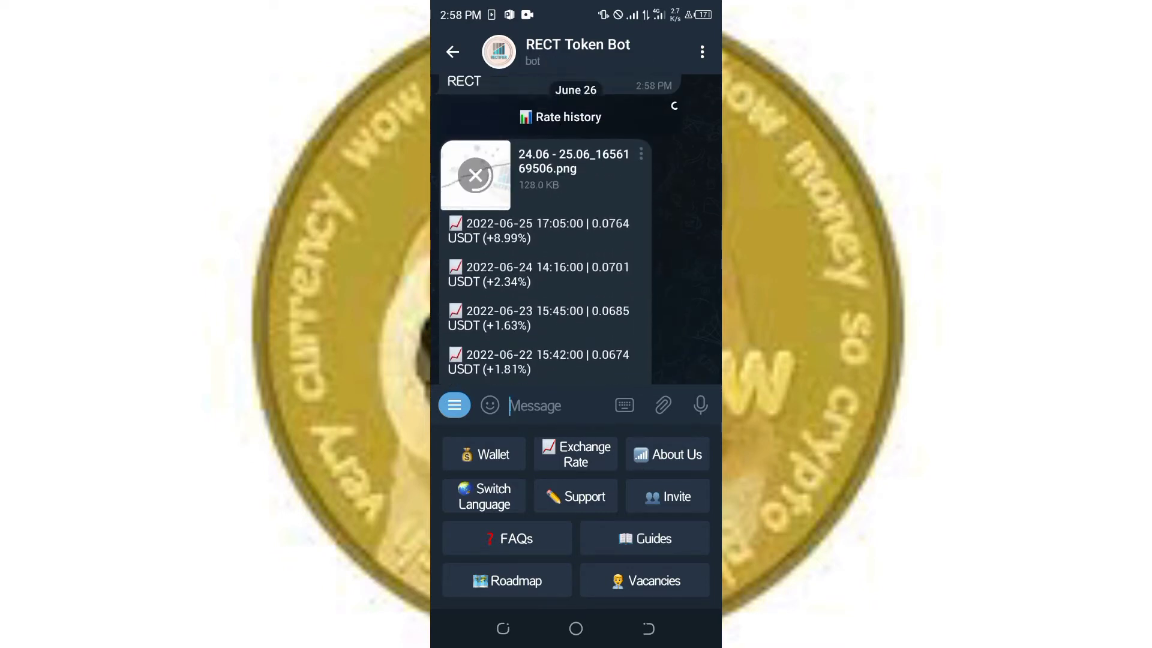
scroll(up, 3)
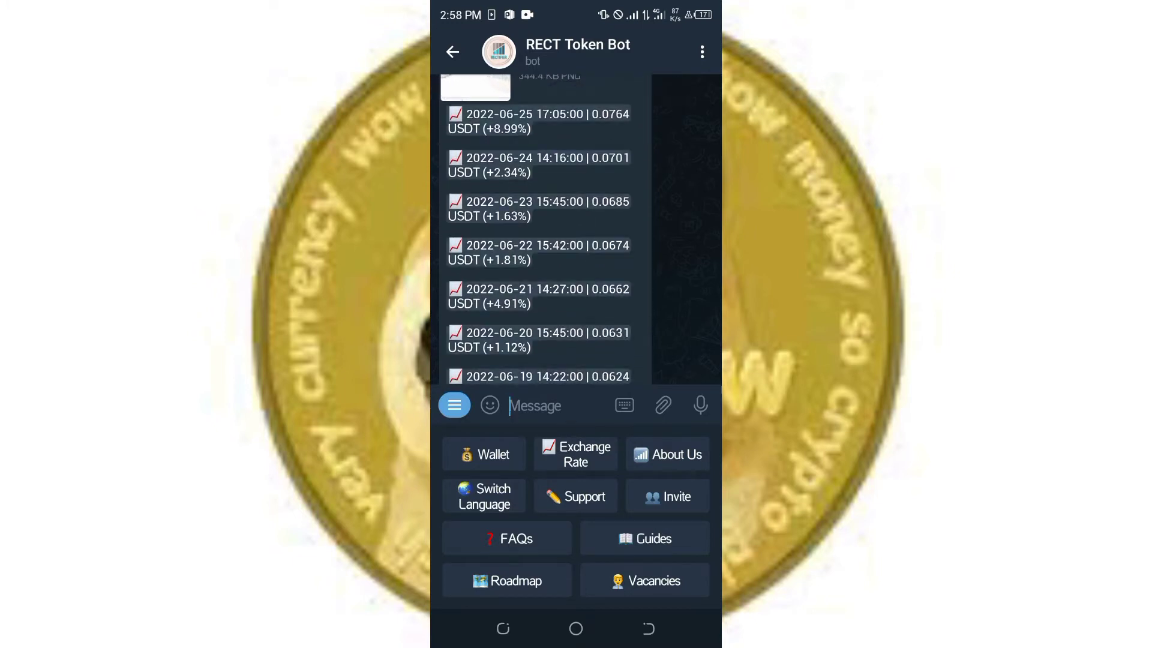
scroll(down, 3)
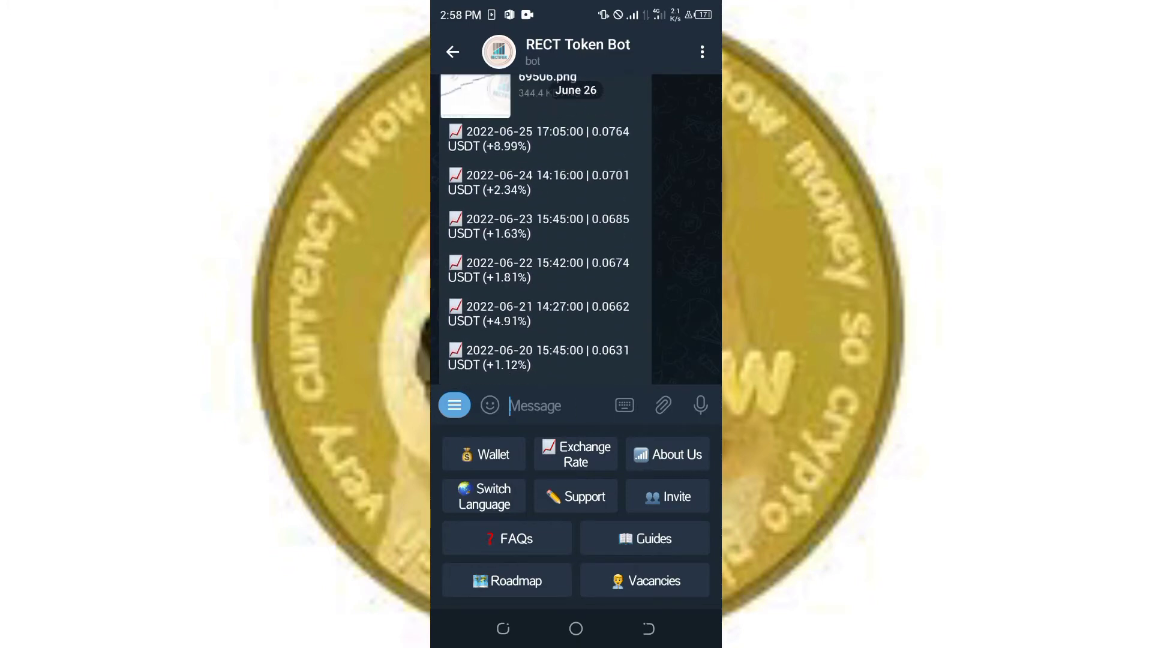
click(484, 453)
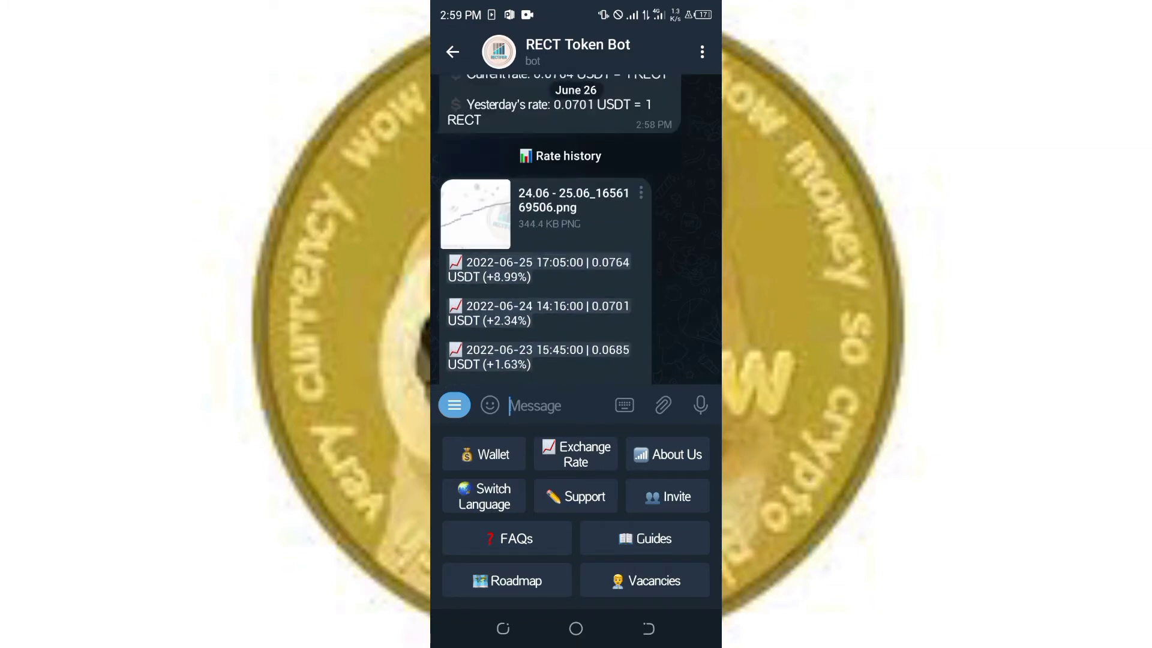
- View the RECT rate history chart, rising to 0.0764 USDT, full size, then close it
click(474, 214)
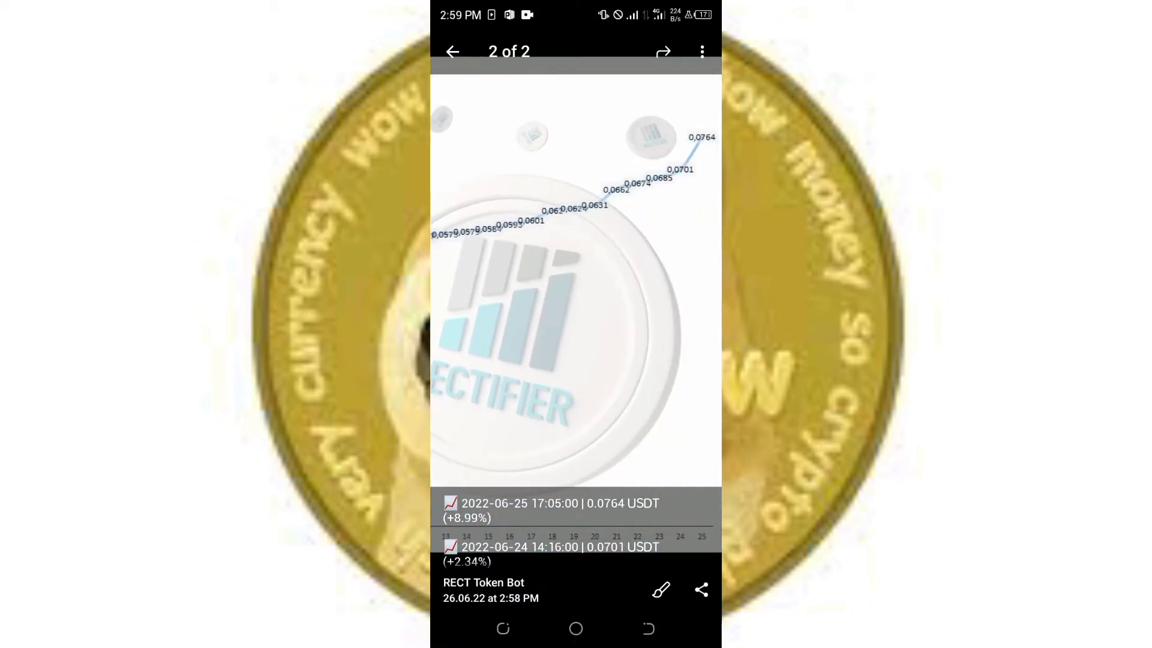
click(452, 52)
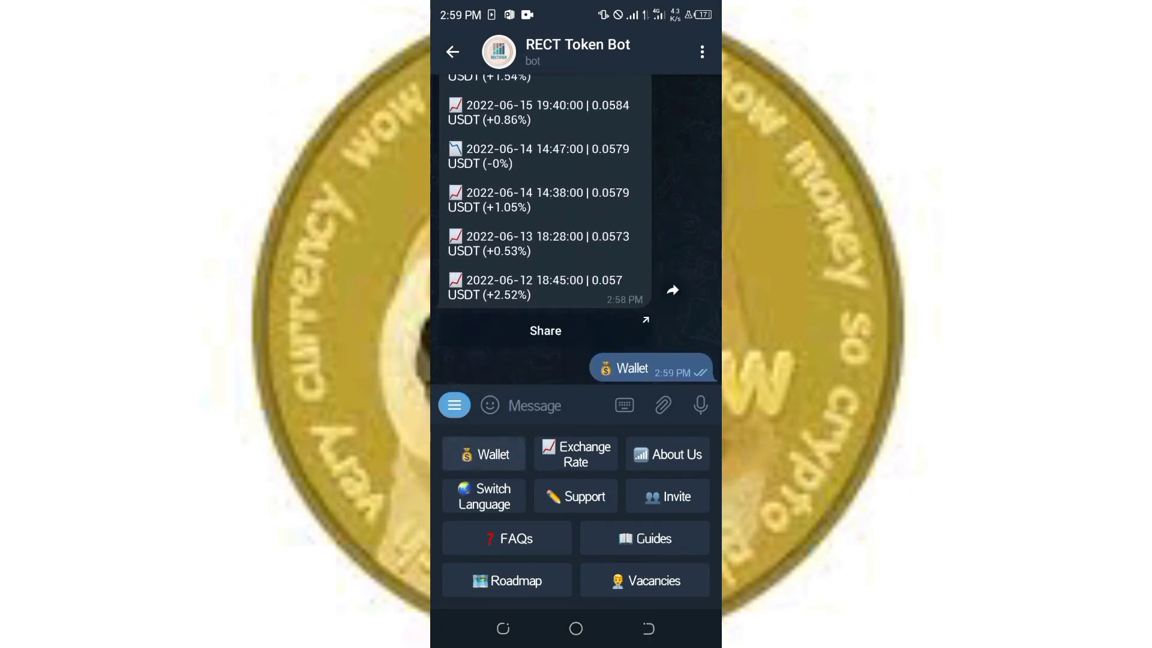
- Sell 50% of the RECT, leaving 45.6924 RECT and 3.4909 USDT in the wallet
click(483, 453)
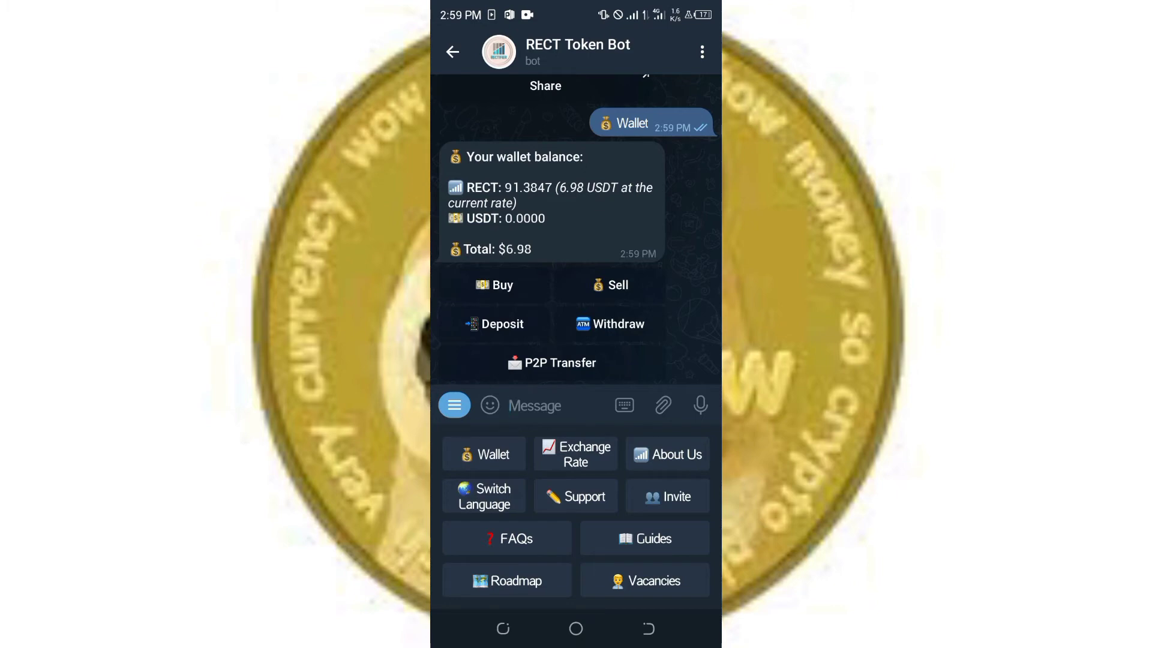
click(609, 285)
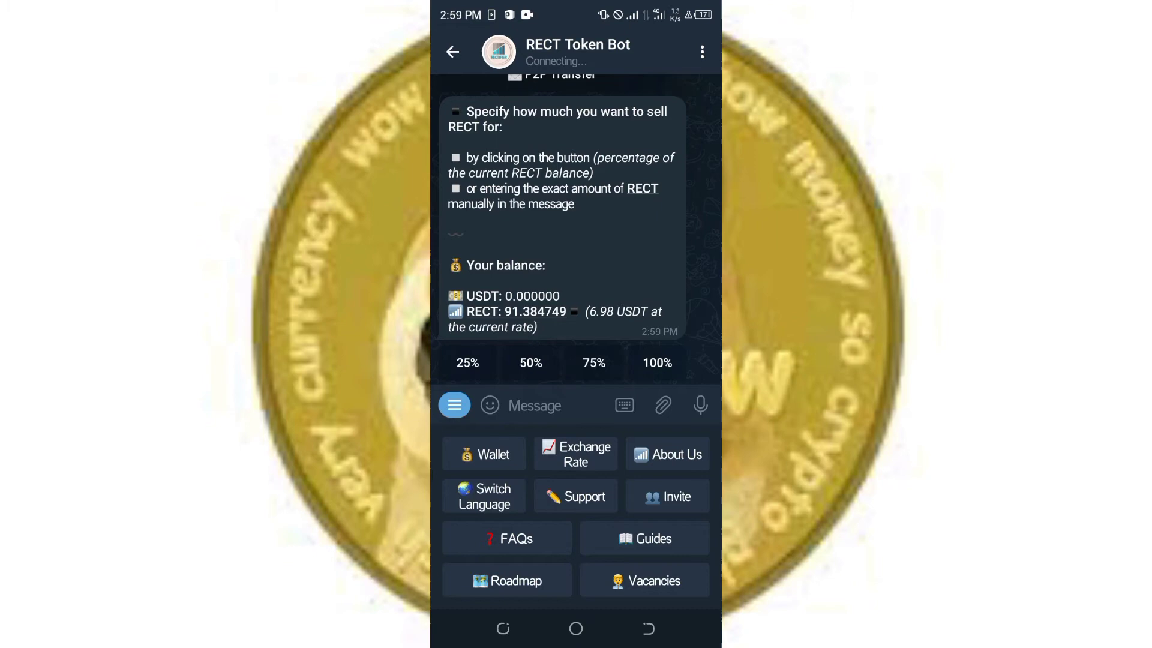
click(530, 363)
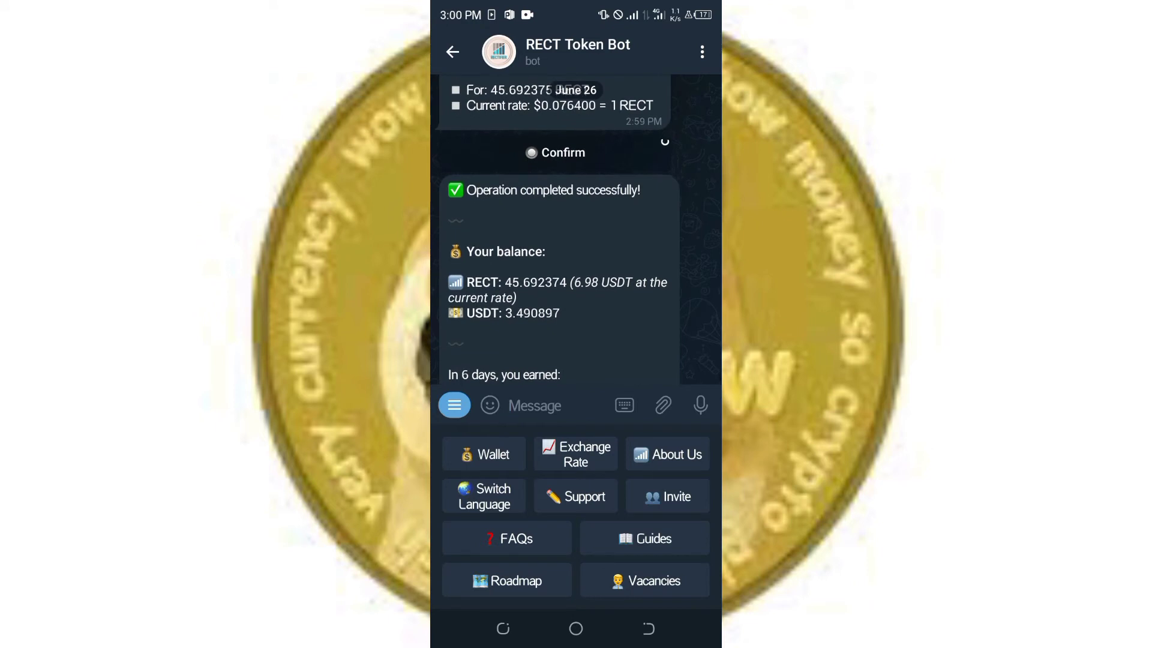
scroll(up, 3)
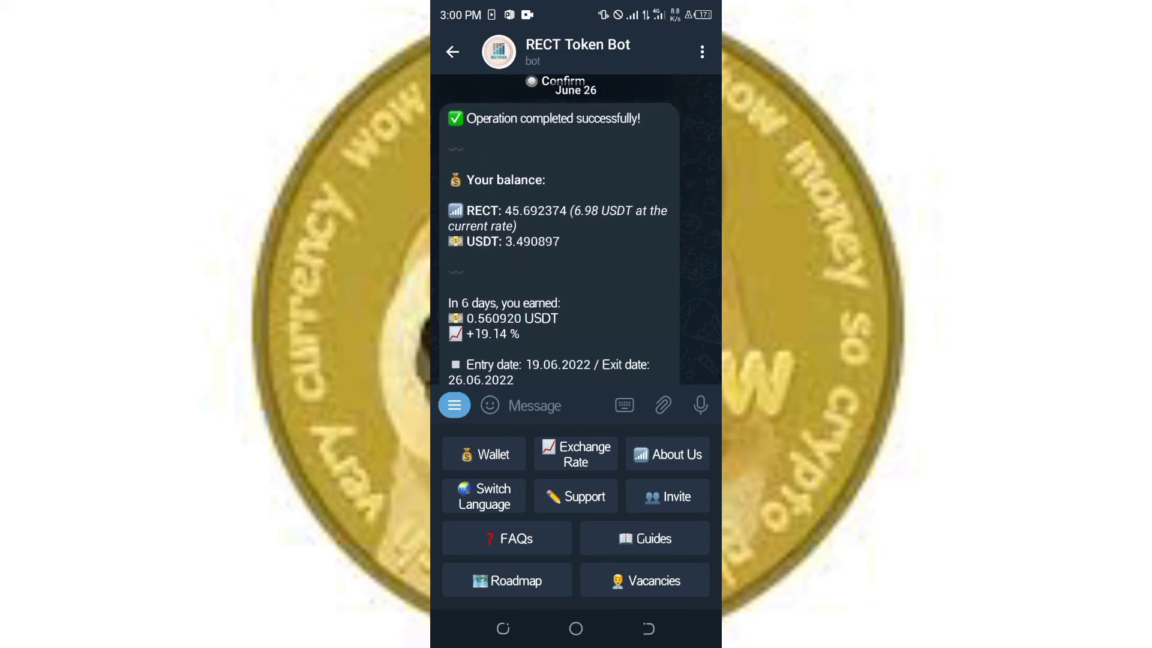
scroll(up, 3)
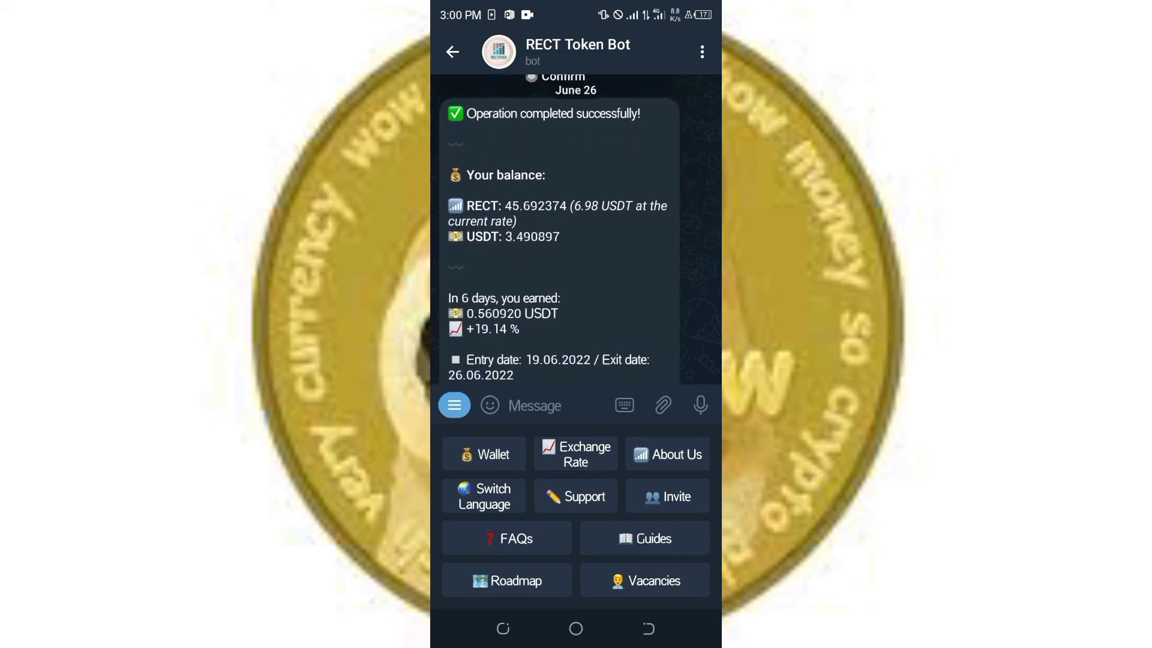
scroll(up, 3)
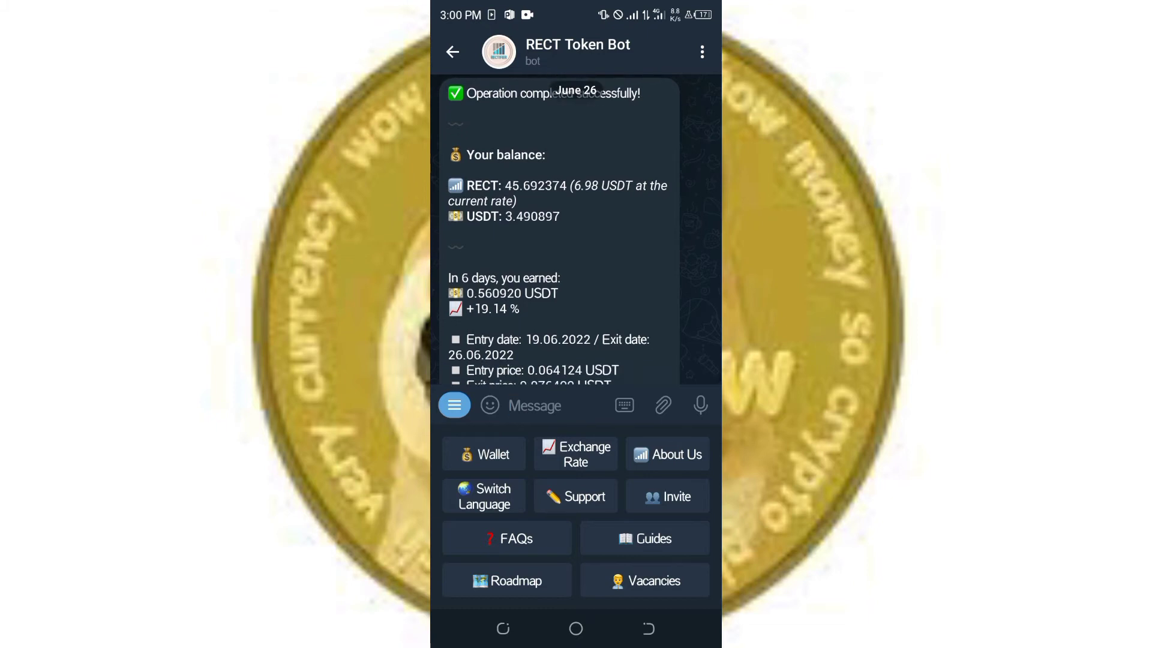
scroll(up, 3)
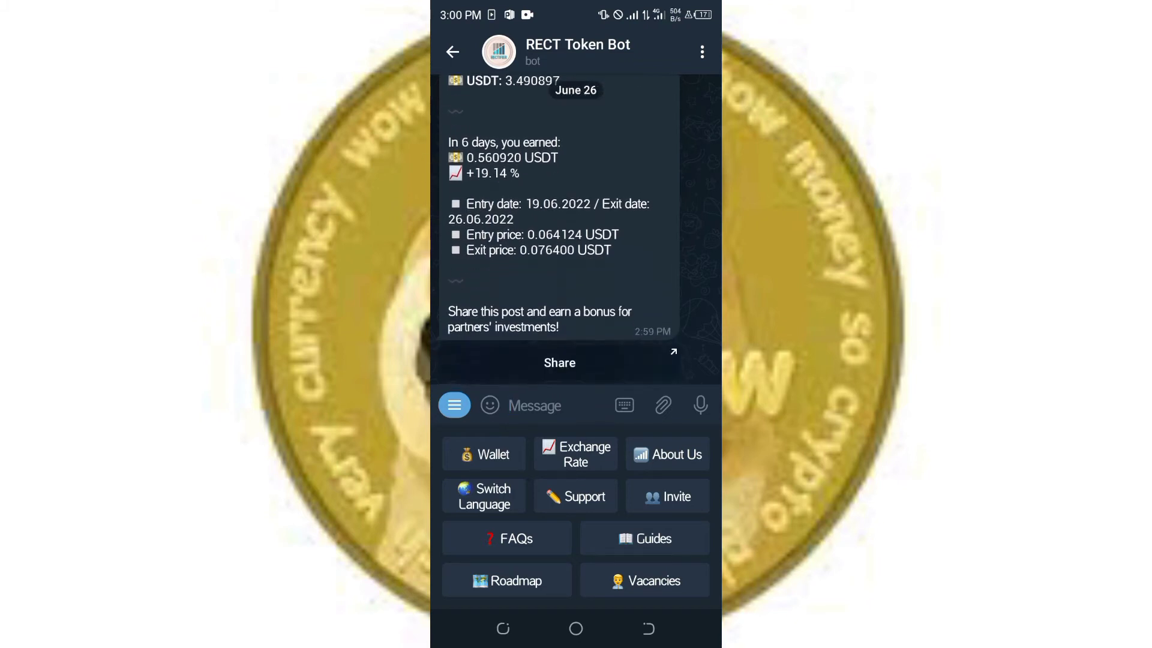
click(482, 454)
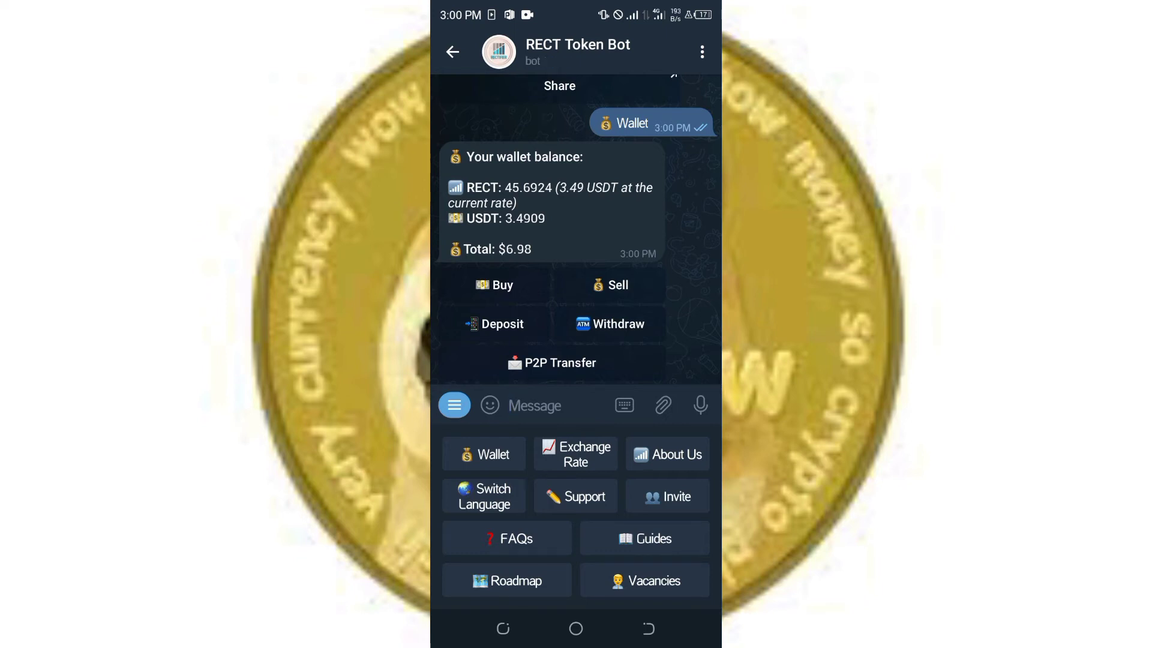
- Prepare a 100% USDT withdrawal of 2.3809 USDT with a ~1.11 fee, then redisplay the wallet
click(609, 324)
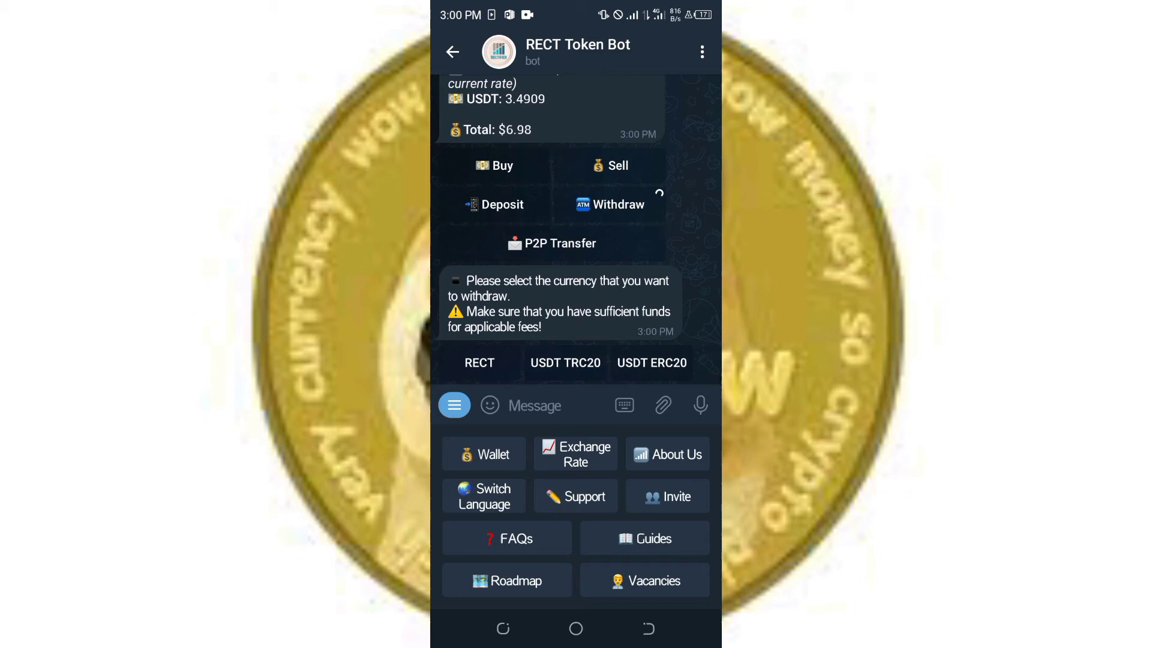
click(565, 363)
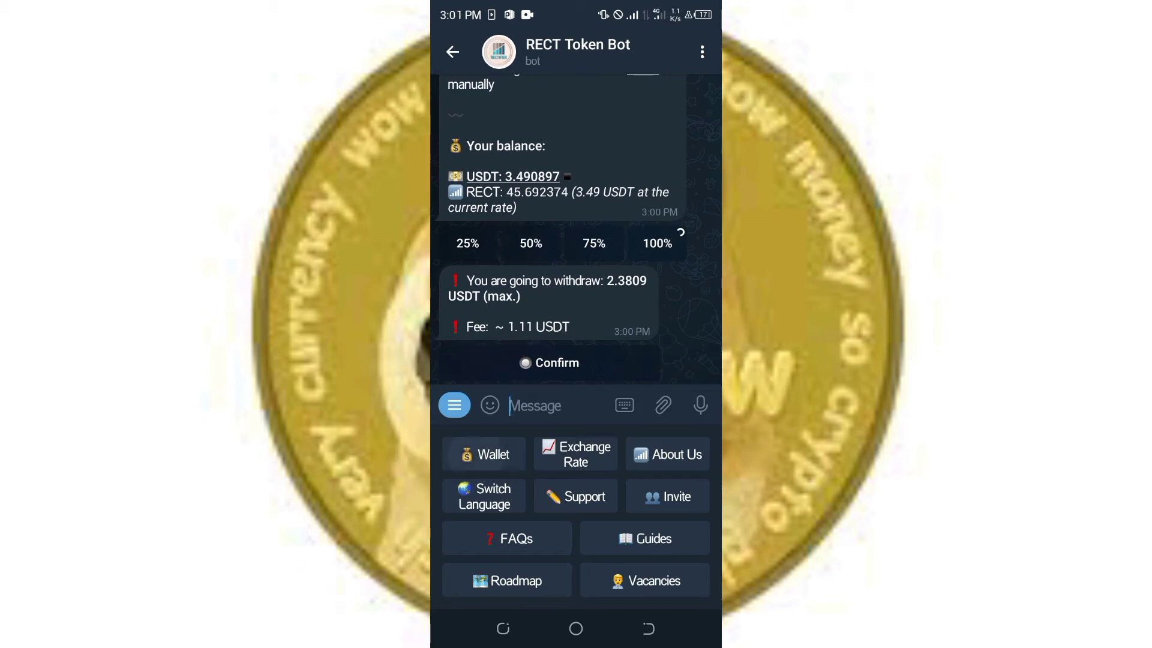
click(484, 453)
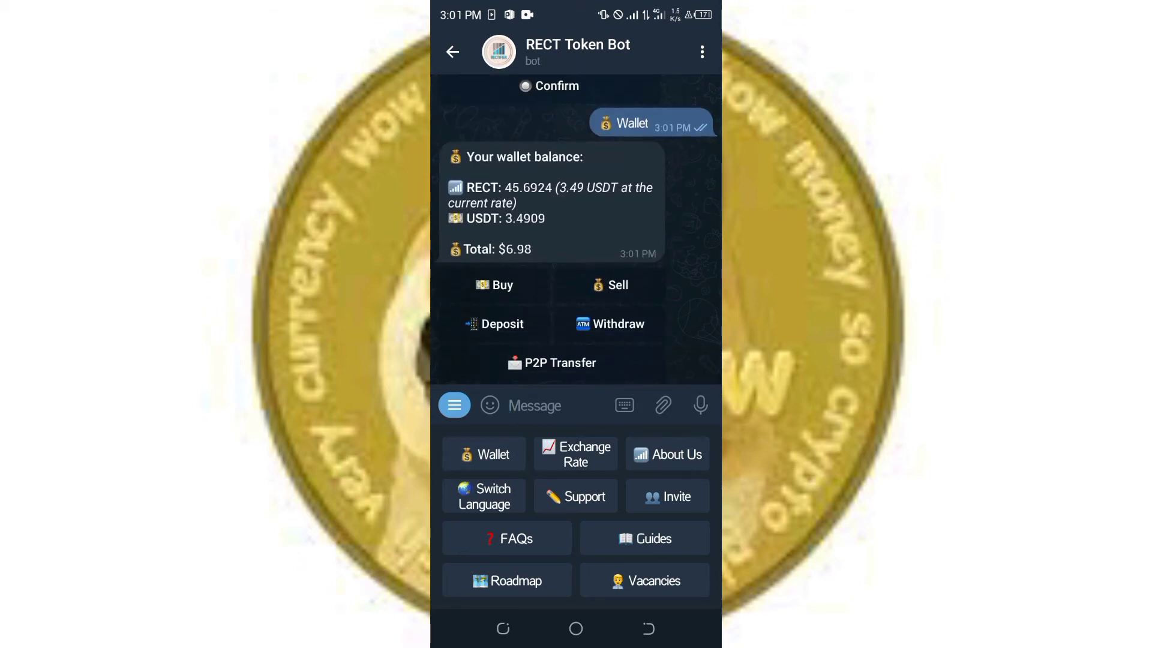
- Buy RECT with 100% of the USDT, bringing the wallet to 91.3847 RECT and 0 USDT
click(501, 285)
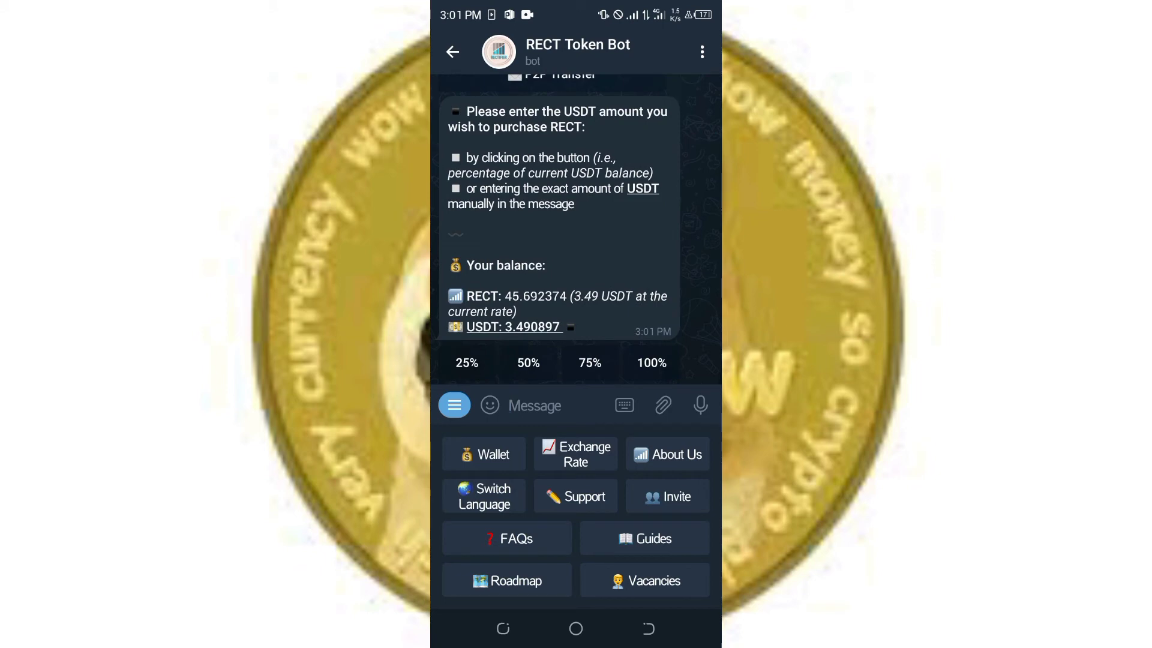
click(649, 362)
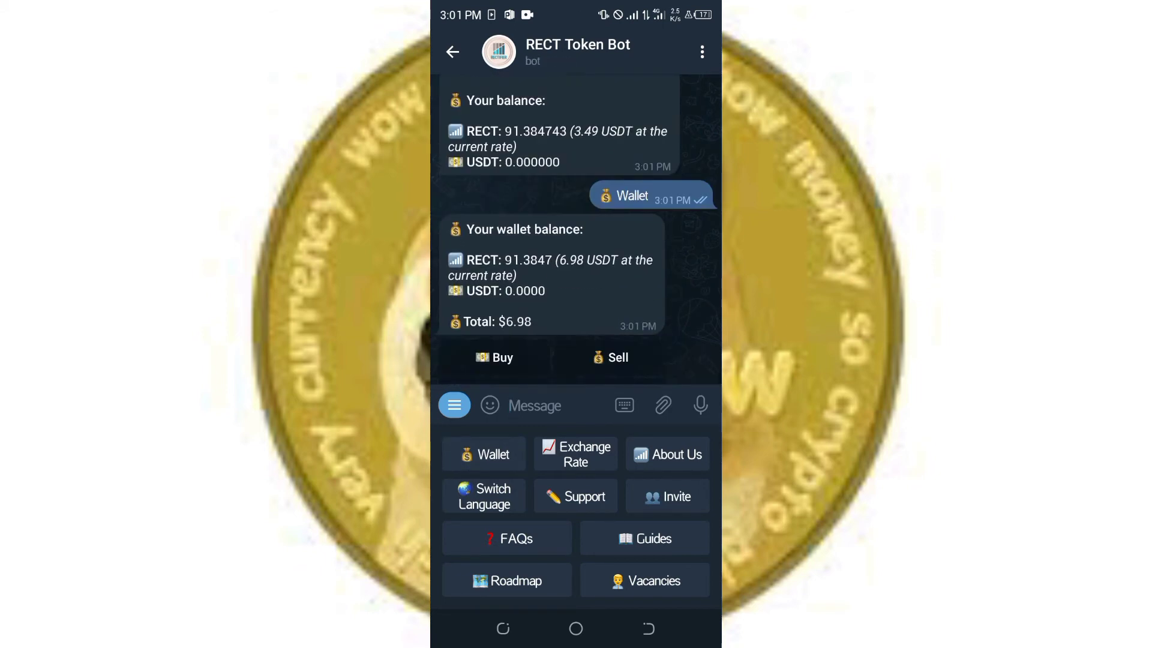
scroll(up, 3)
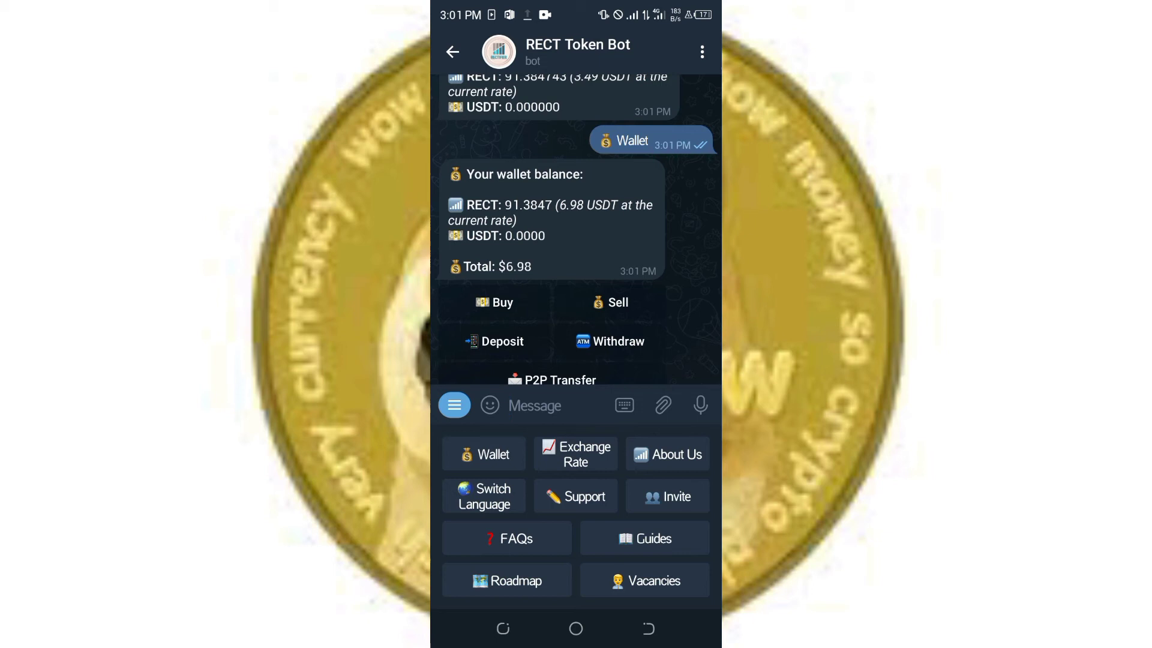
- Show the bot's About Us links (Read more, Contacts, Team, Website), then request the wallet balance
scroll(up, 3)
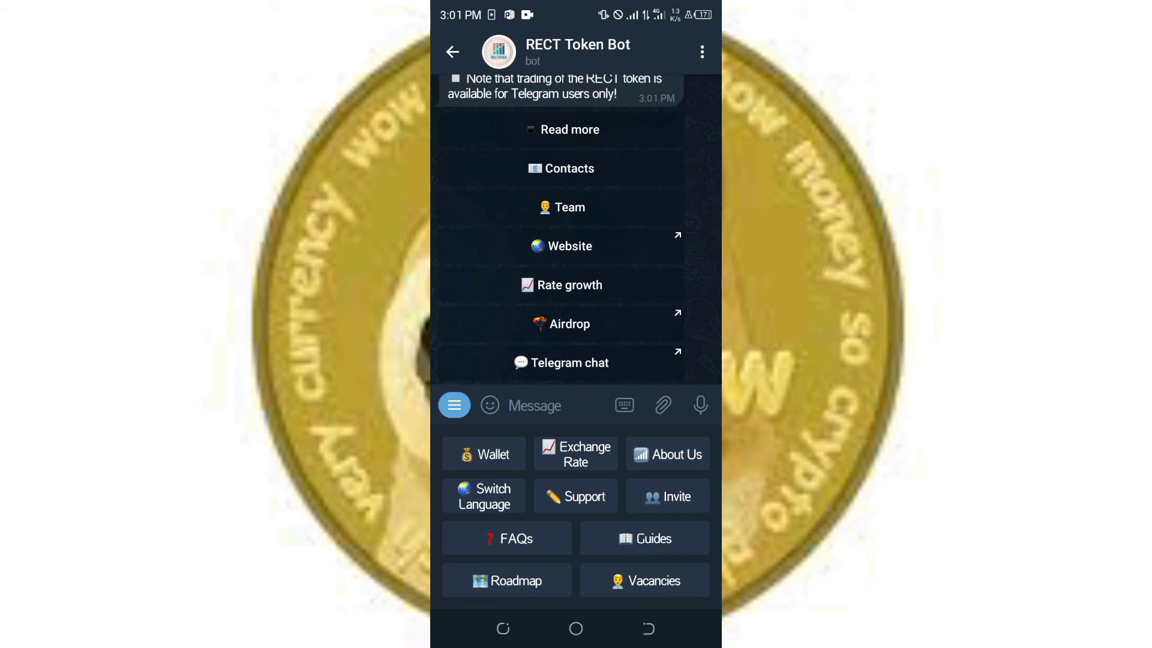
click(666, 454)
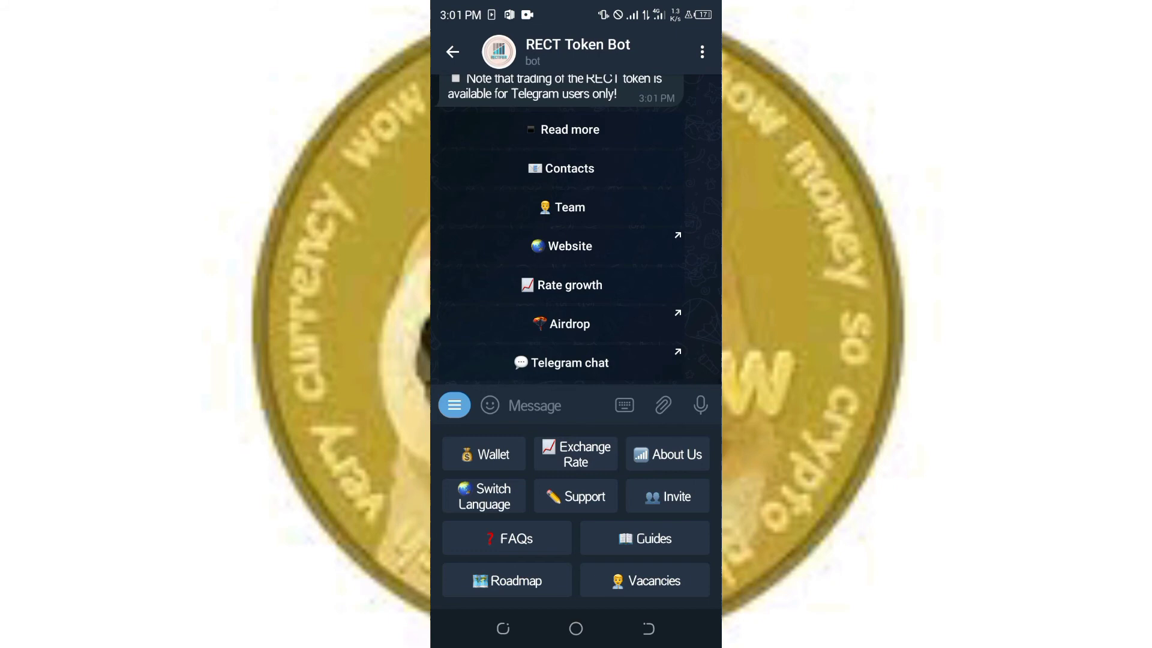
click(569, 324)
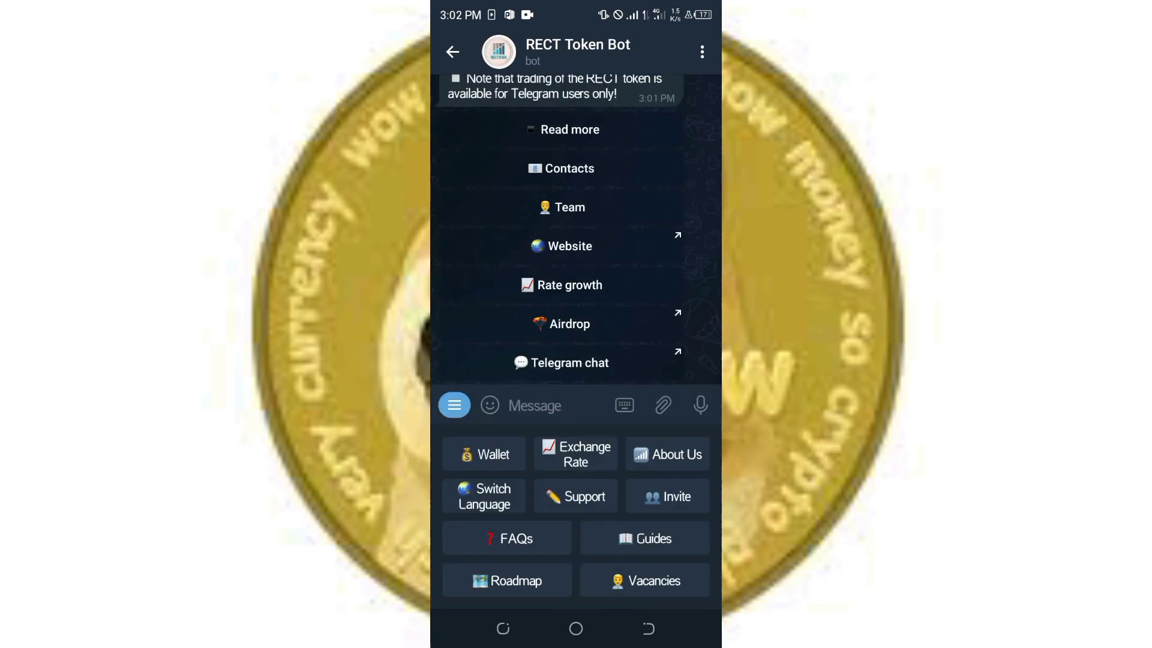
click(483, 453)
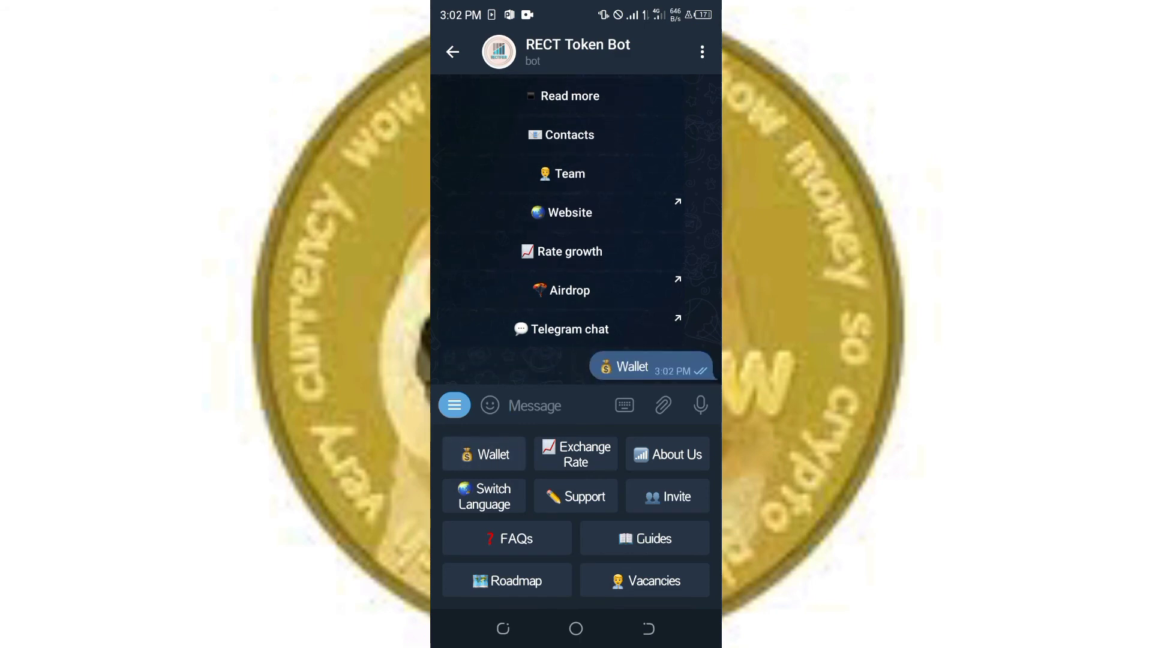
click(484, 455)
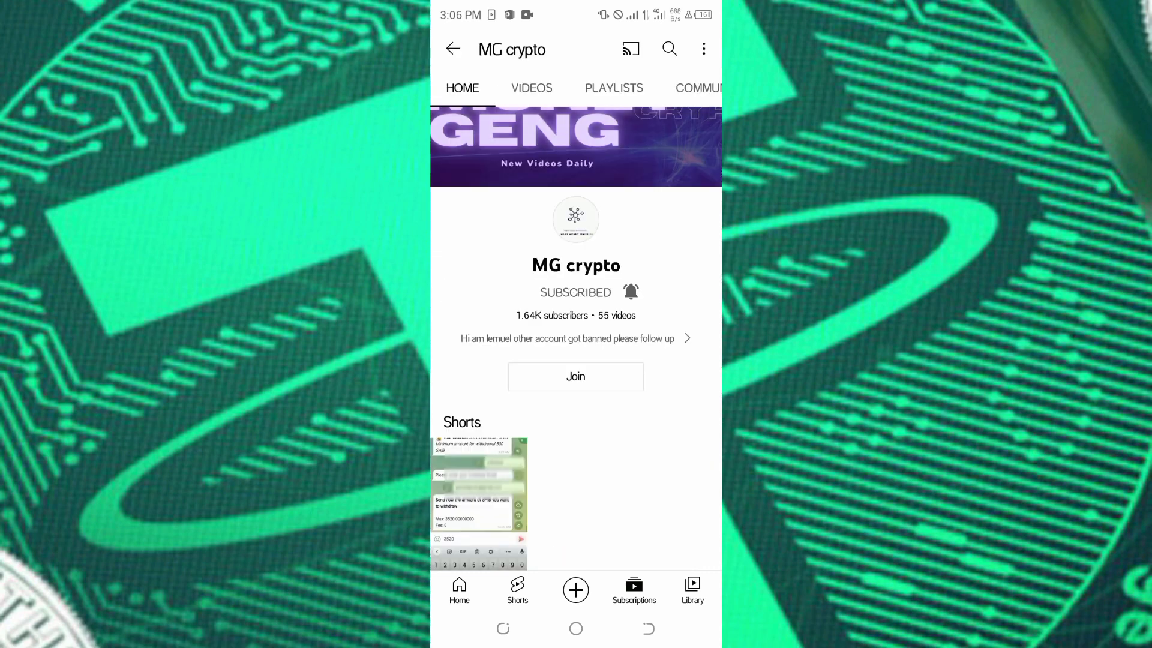
- Open MG crypto's Join page, browse the Bronze, Gold and Silver tiers, and expand Bronze perks
click(575, 376)
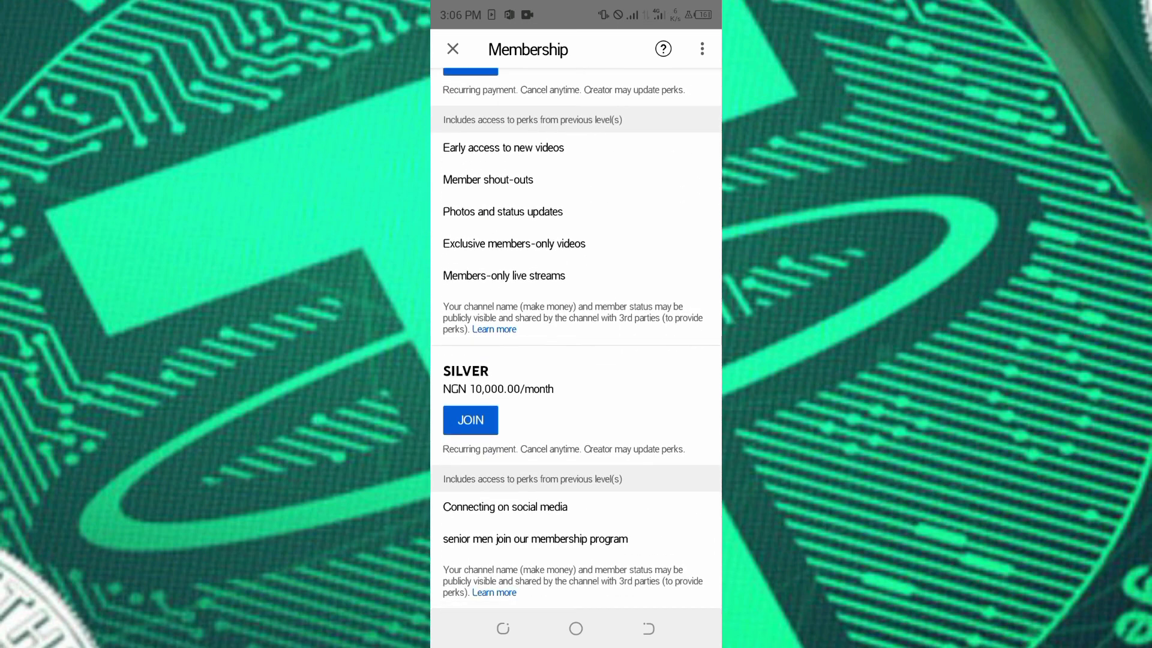
scroll(up, 3)
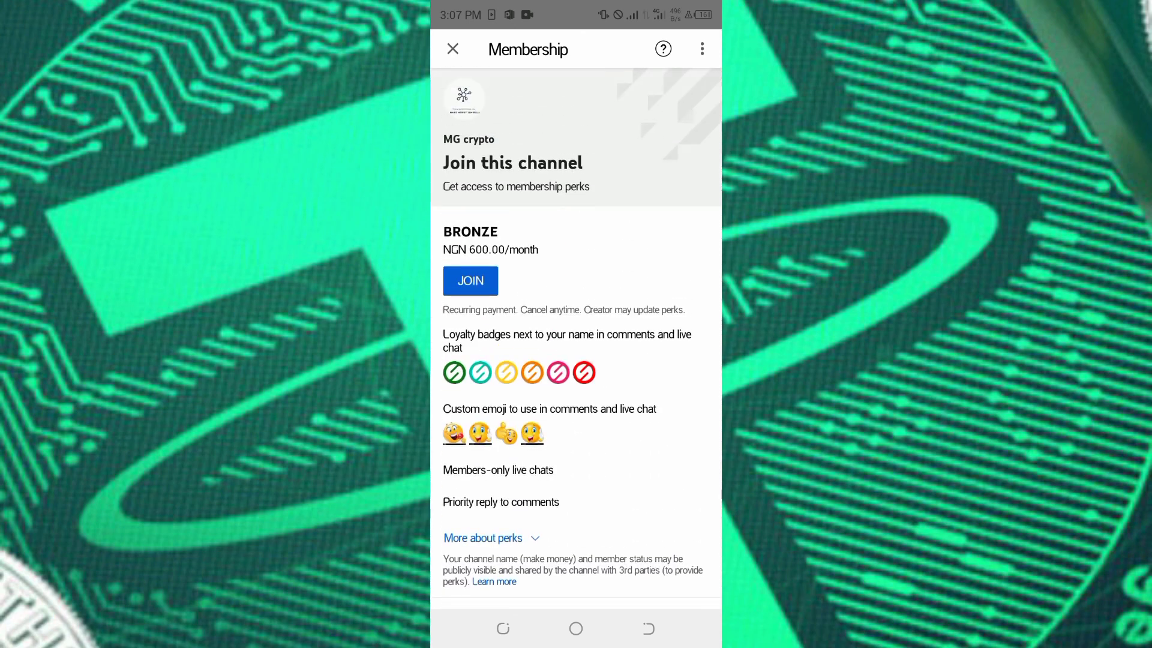
scroll(down, 3)
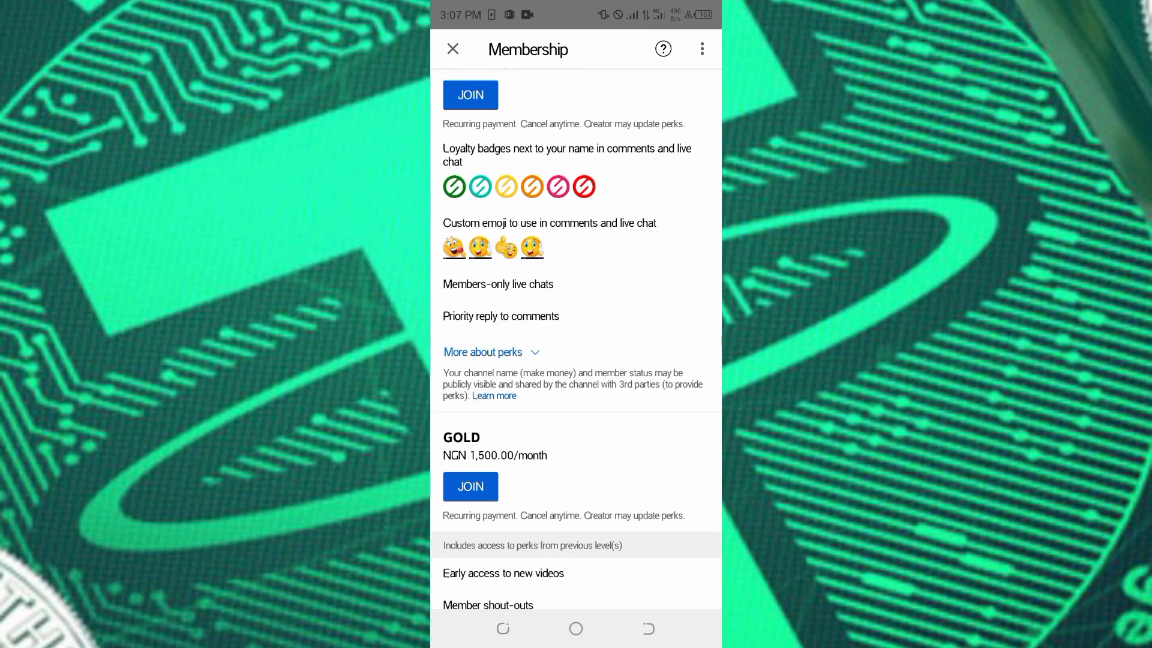
scroll(up, 3)
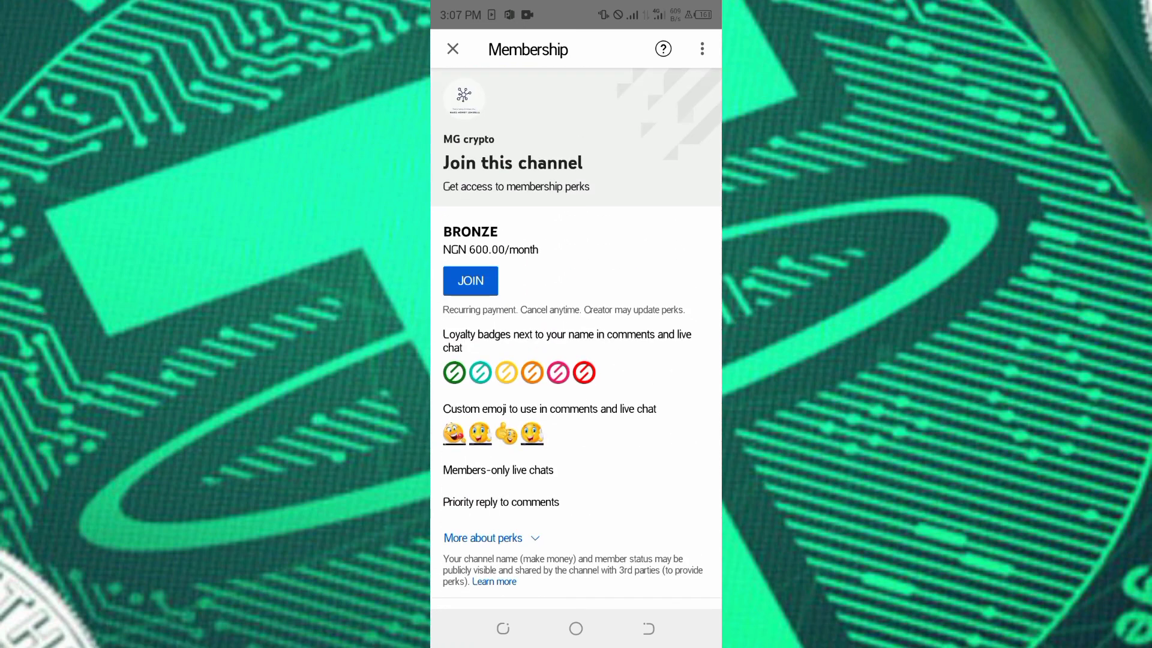
click(482, 538)
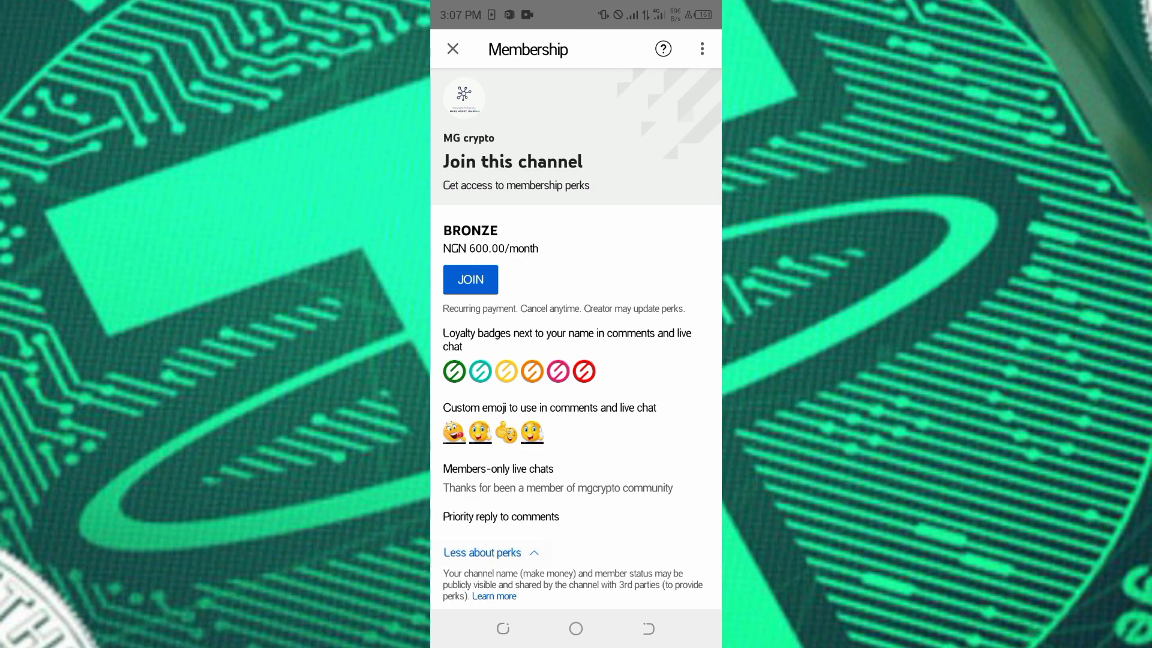